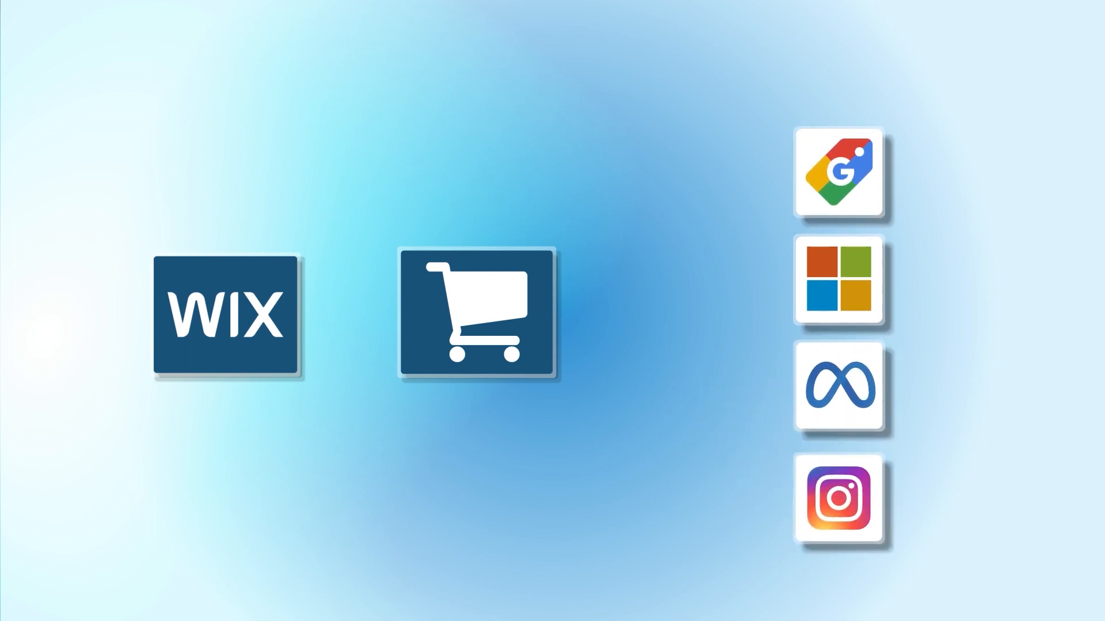
Select all eight bag products in the list for bulk editing
left_click(475, 314)
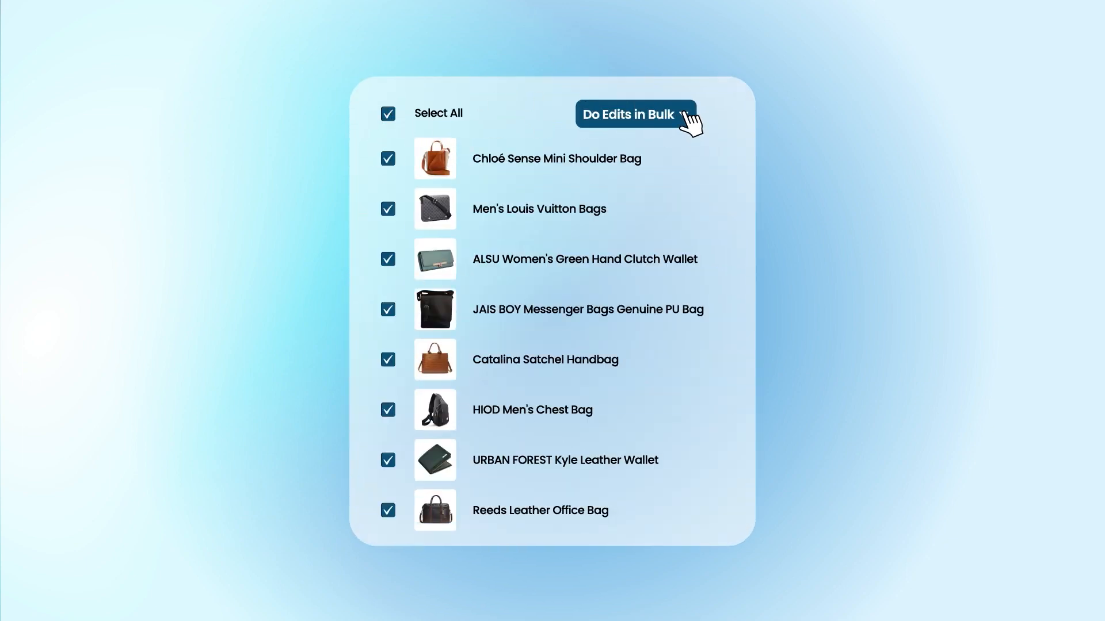
Show the Do Edits in Bulk action menu for the selected products
left_click(634, 114)
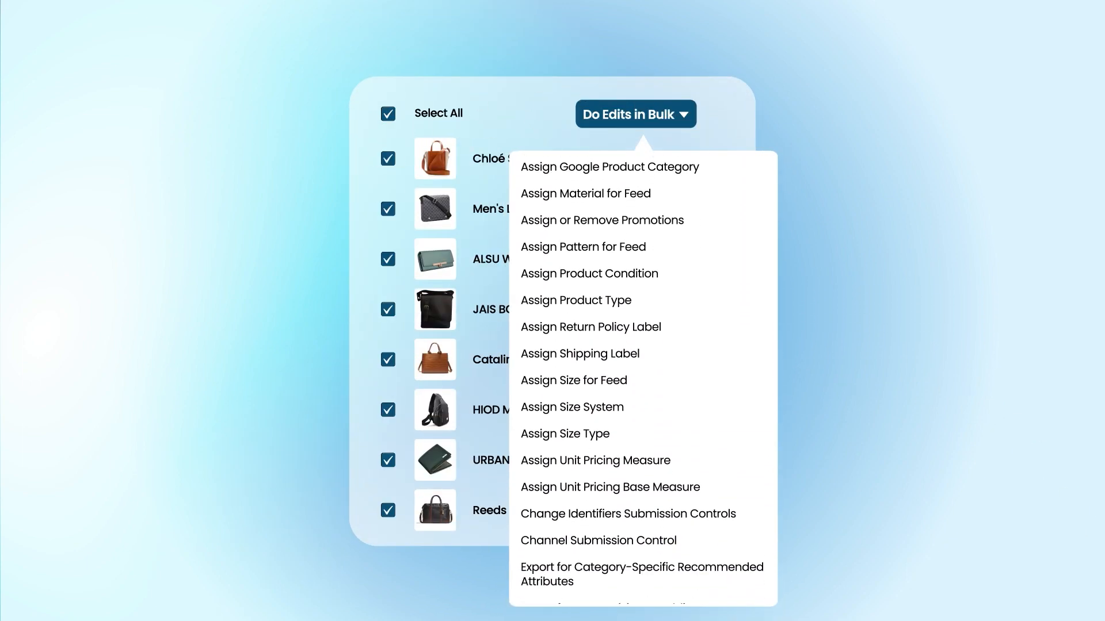
left_click(635, 113)
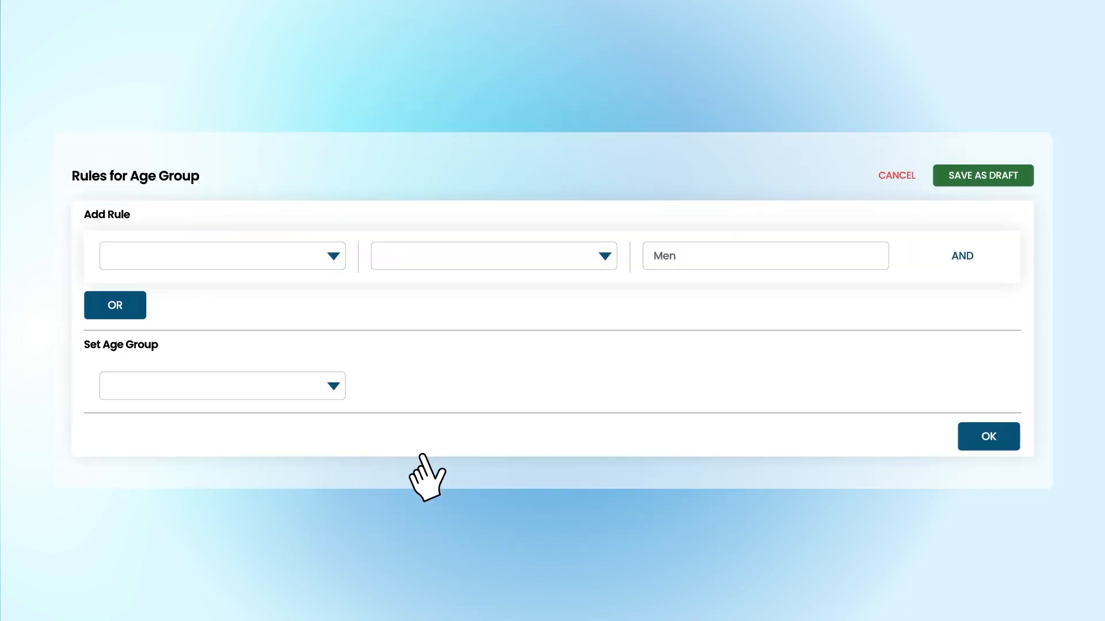
Create an age group rule: Product Title contains 'Men' sets Age Group to Adult, then confirm
left_click(221, 255)
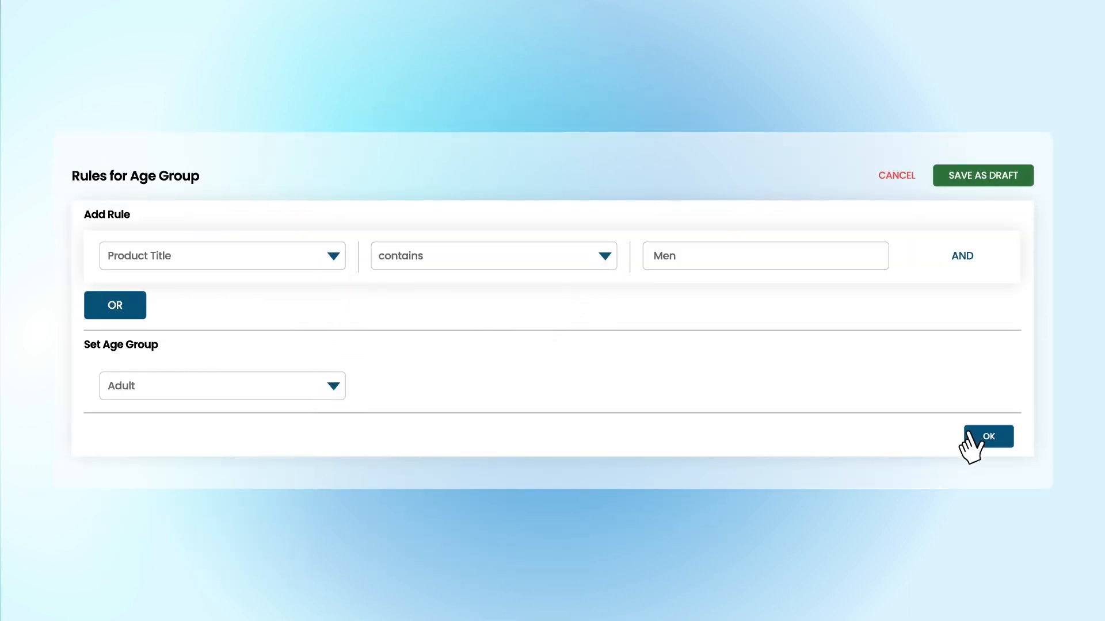
left_click(987, 436)
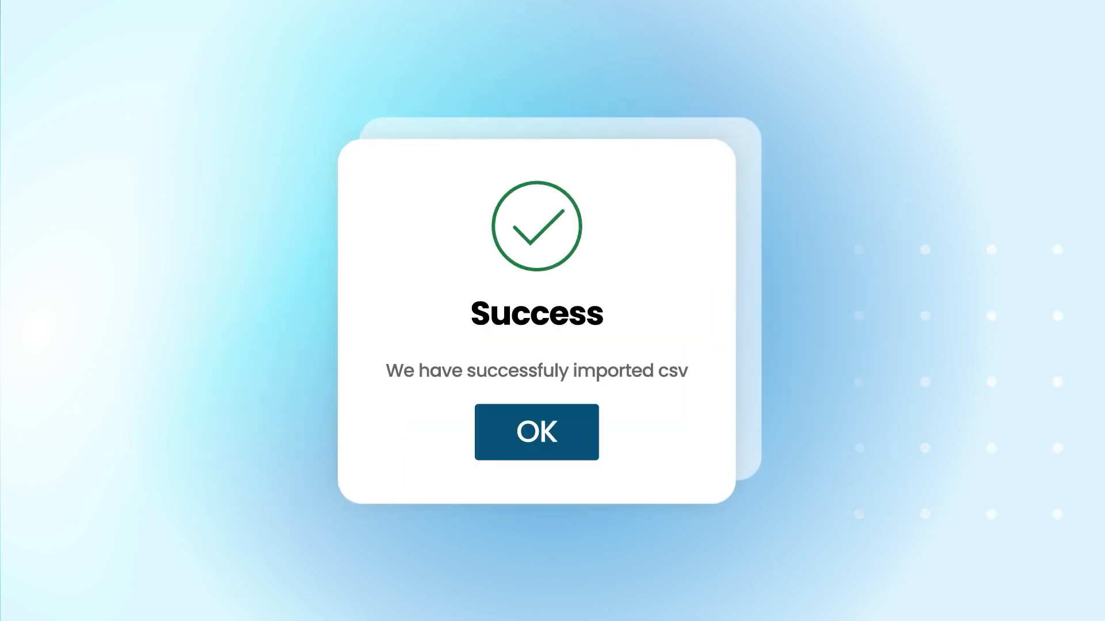
Acknowledge the Success message confirming the CSV file import
left_click(535, 431)
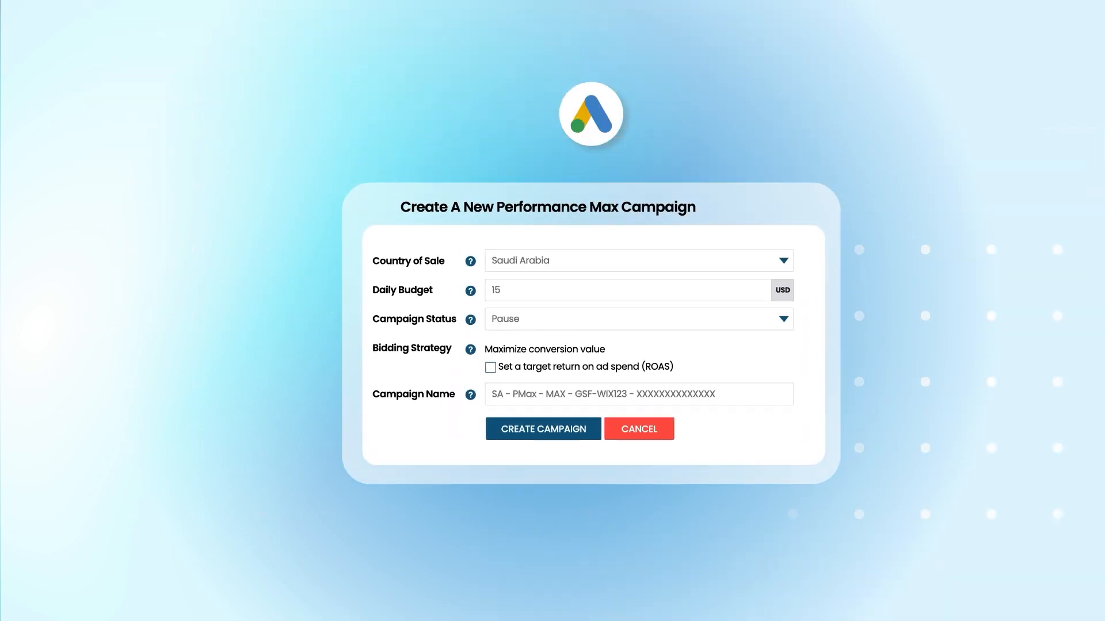